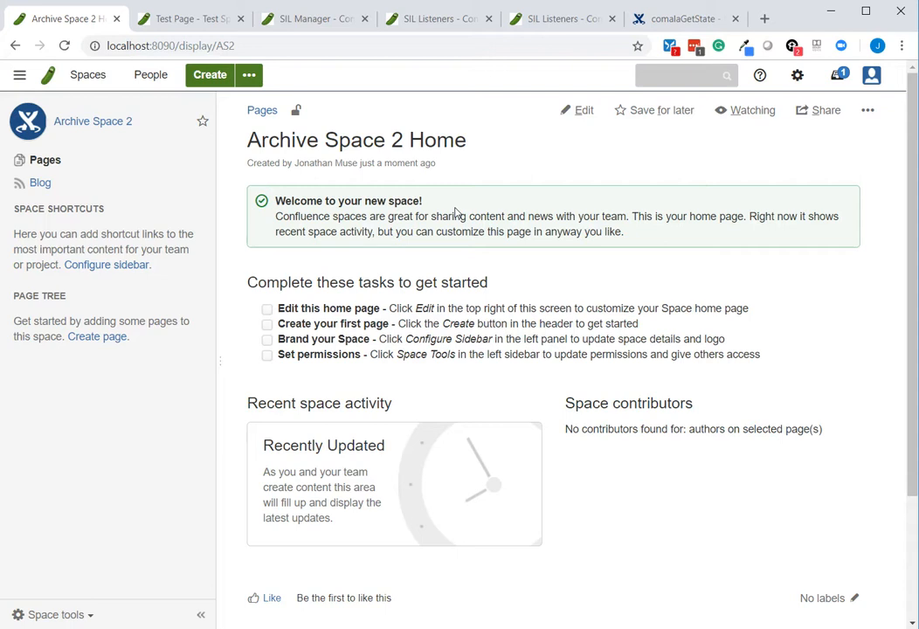
mouse_move(469, 167)
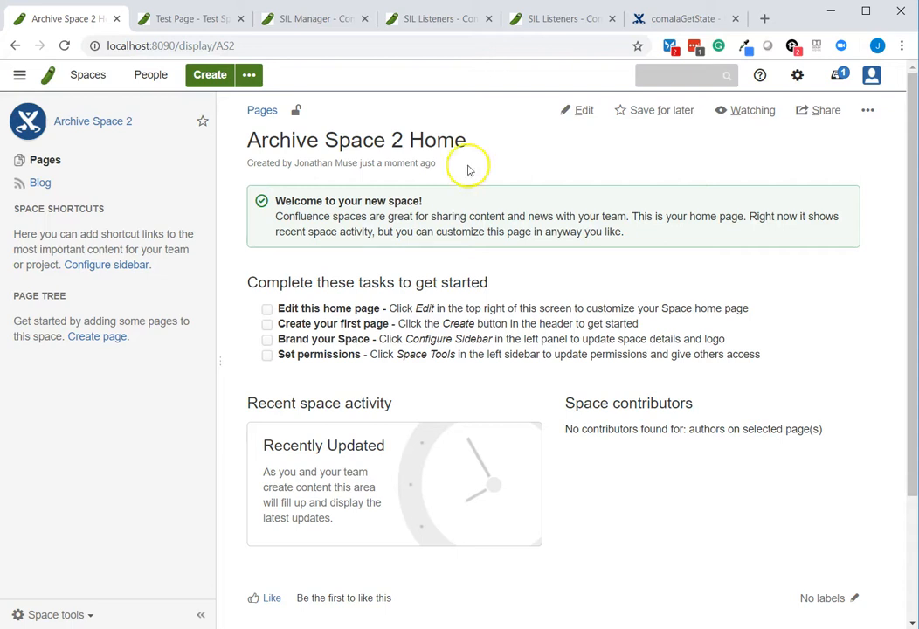
Bring up the Test Page tab in Test Space to check its Approved workflow status
click(188, 18)
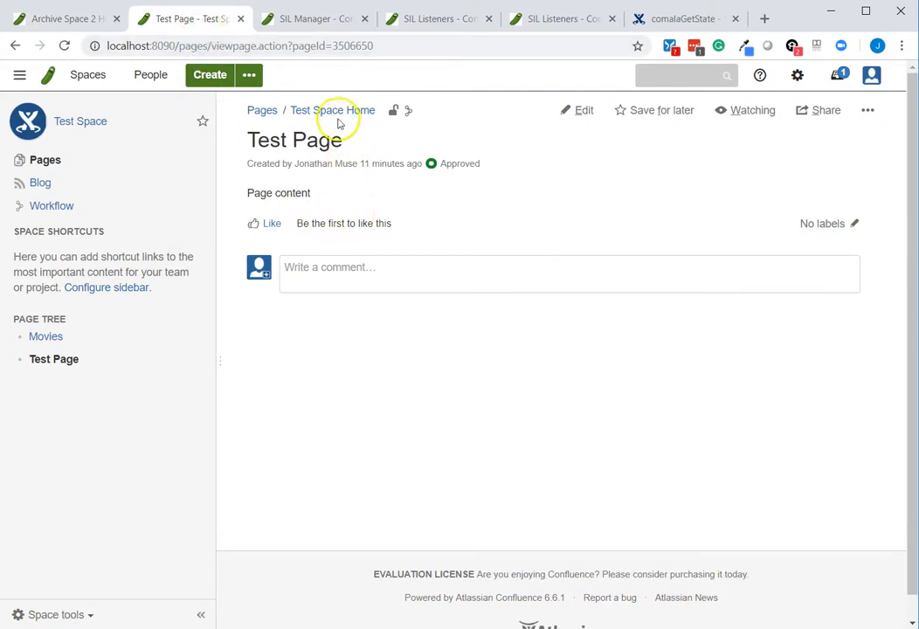
mouse_move(369, 129)
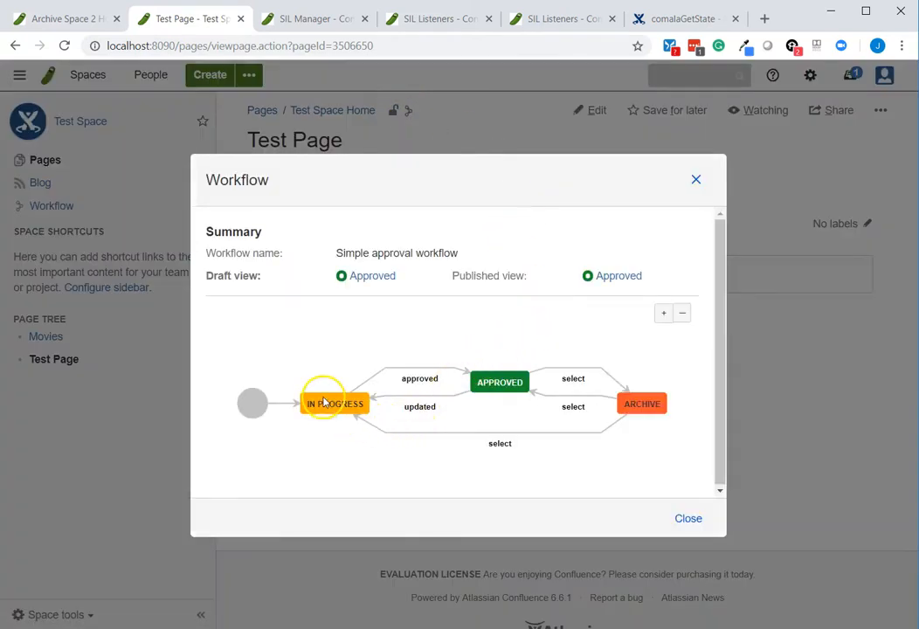
mouse_move(642, 404)
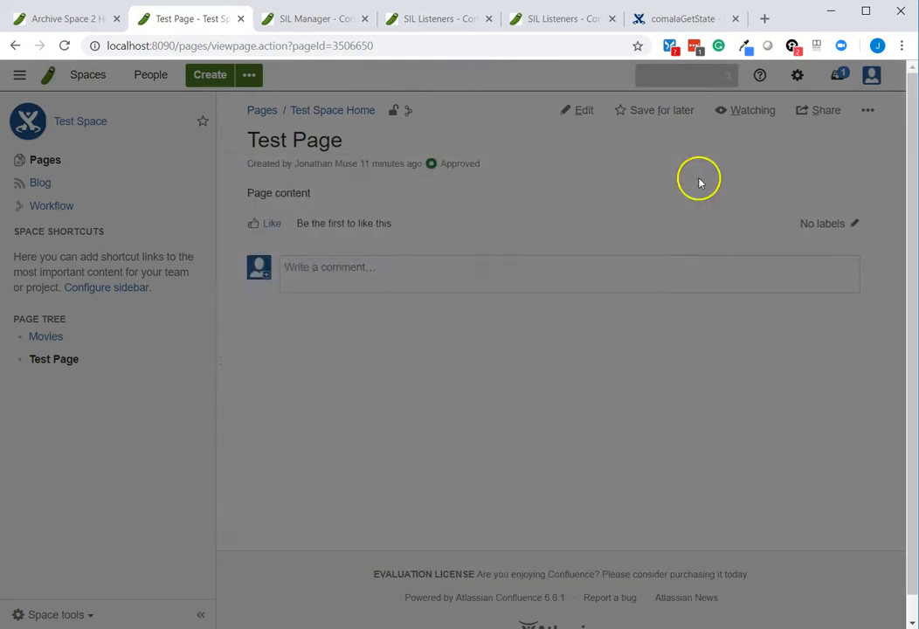
mouse_move(431, 164)
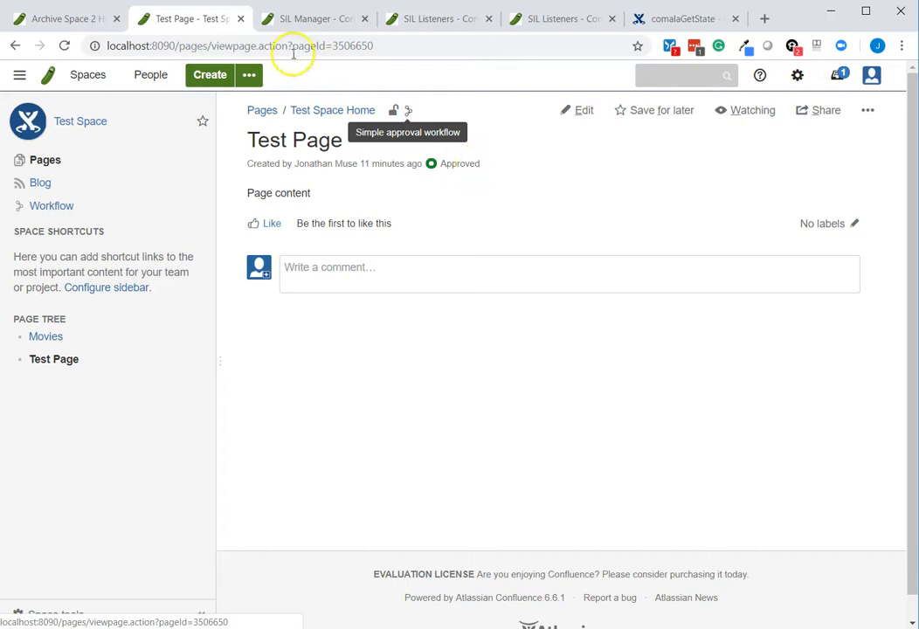
Show the archiveEvent.sil code in the SIL Manager editor
click(315, 18)
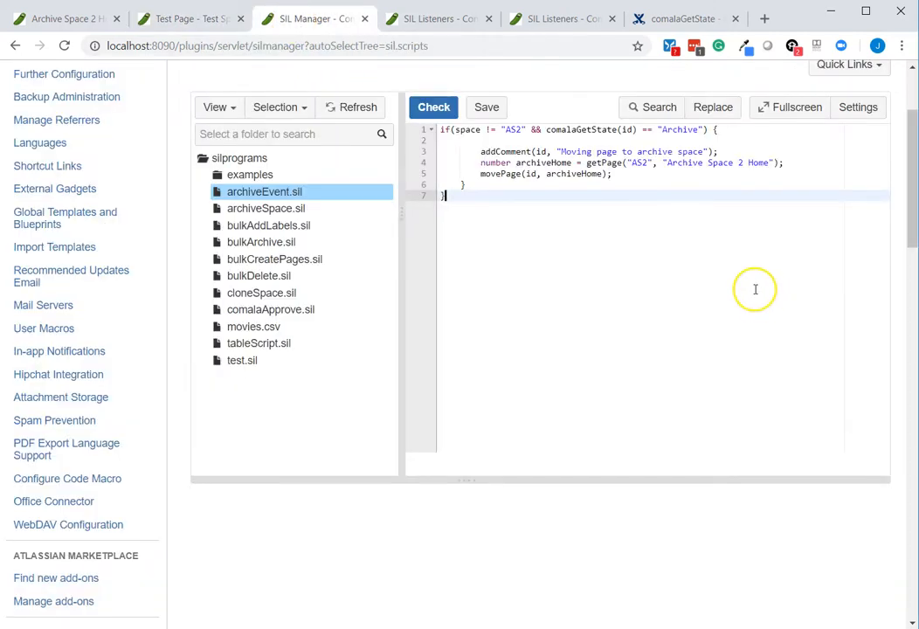
mouse_move(711, 291)
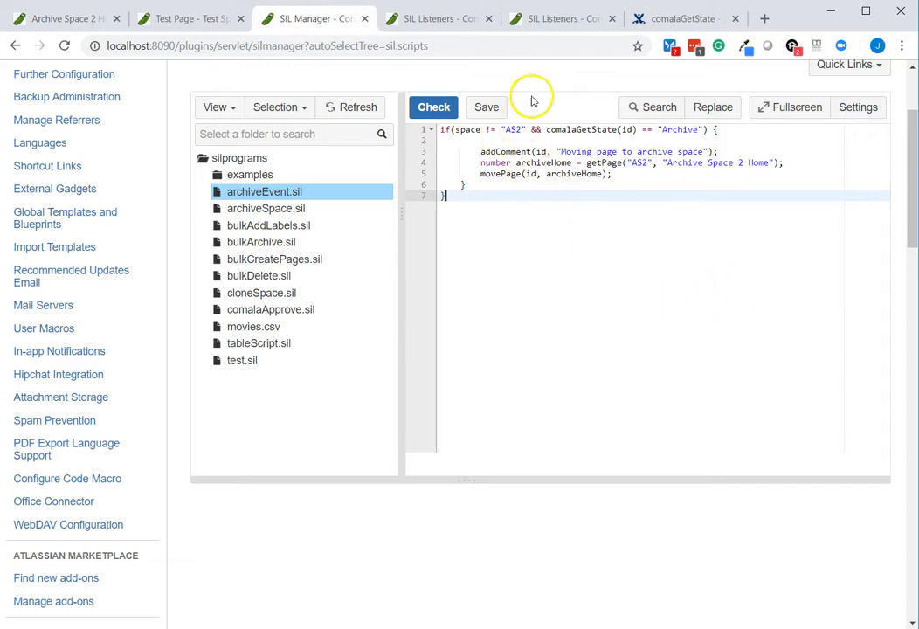
mouse_move(533, 101)
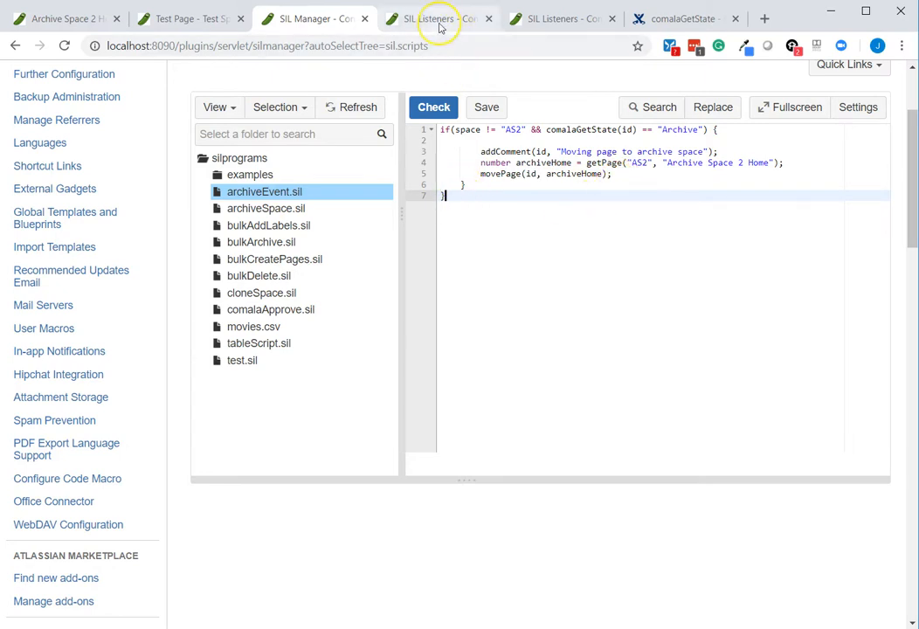
Close the old SIL Listeners pages and reach SIL Listeners under CPRIME TOOLS from SIL Manager
click(437, 18)
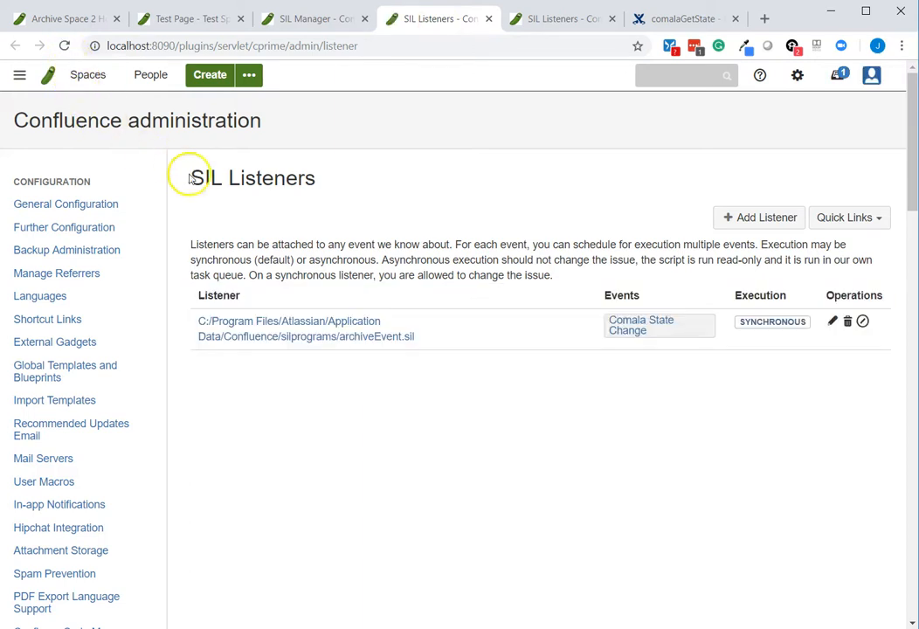
click(847, 320)
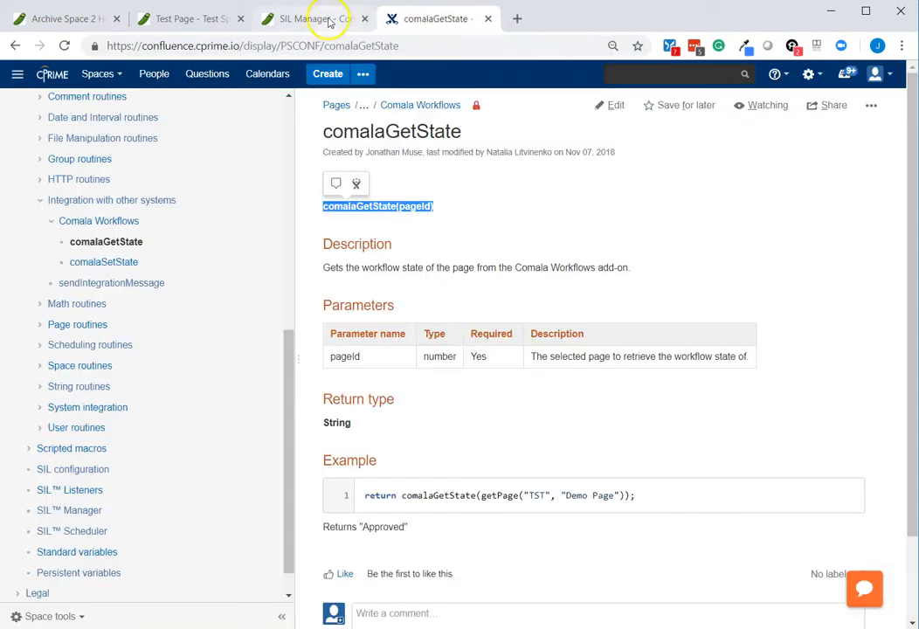
click(297, 19)
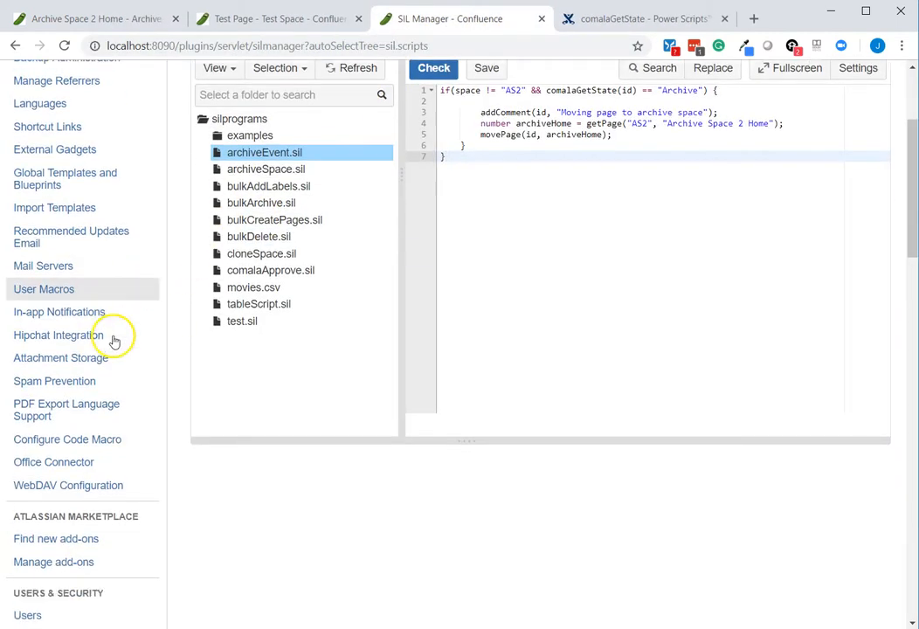
scroll(up, 3)
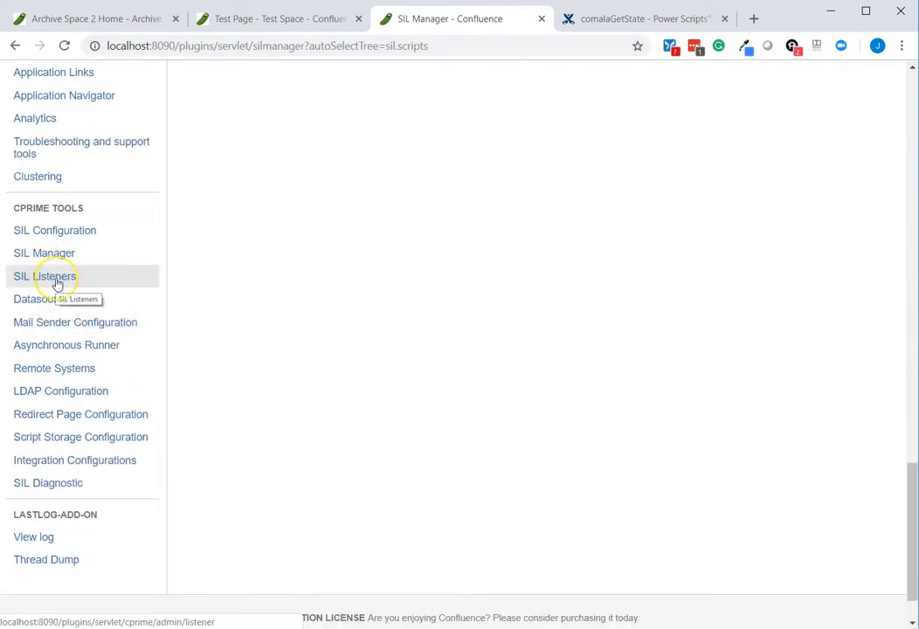
click(44, 276)
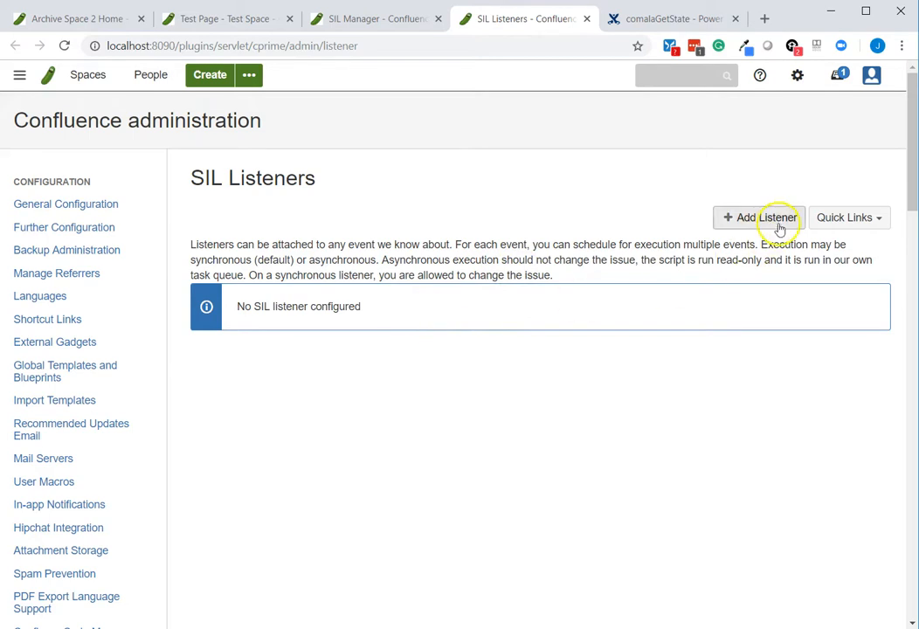
Save a Synchronous listener for Comala State Change running silprograms/archiveEvent.sil
click(766, 218)
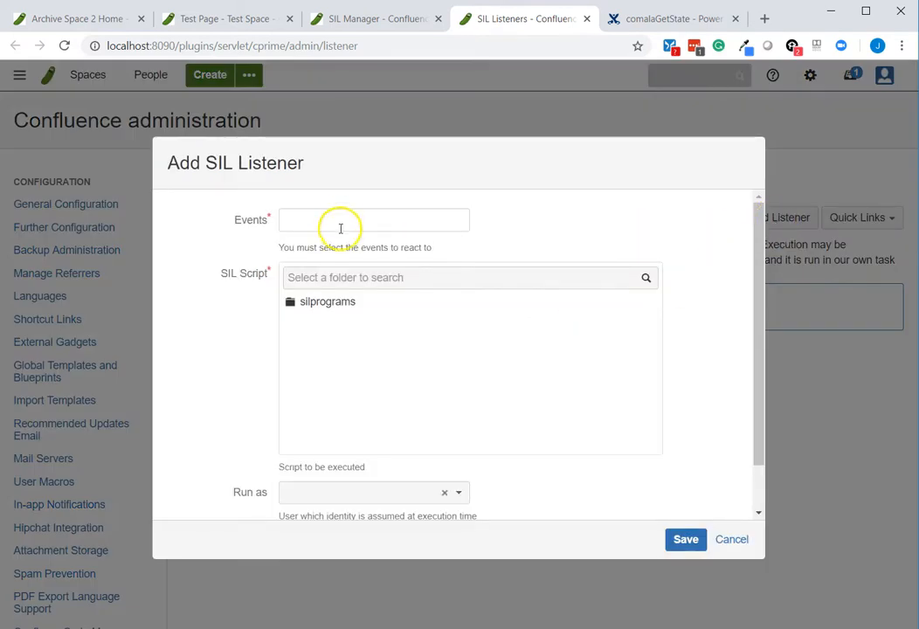
click(374, 219)
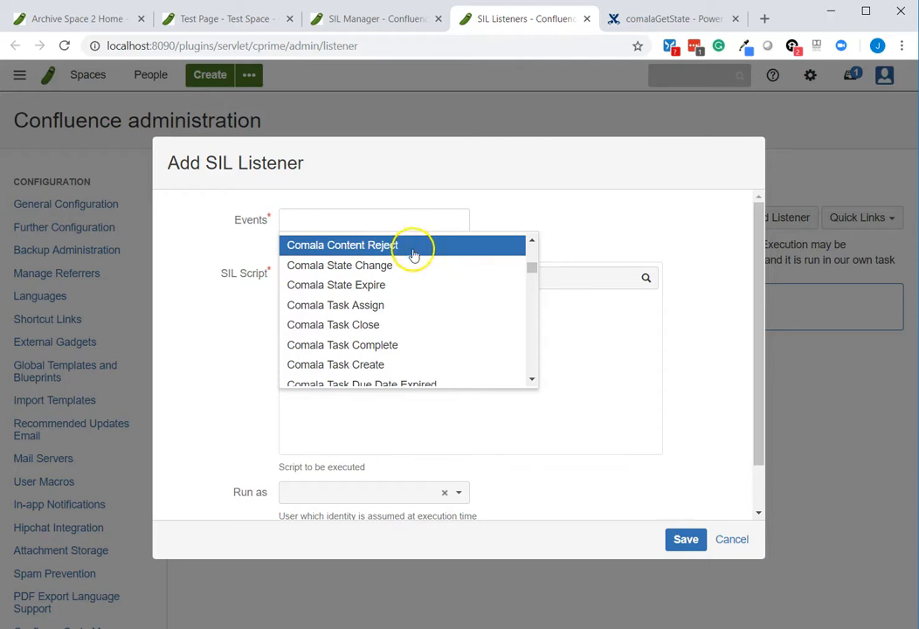
mouse_move(380, 265)
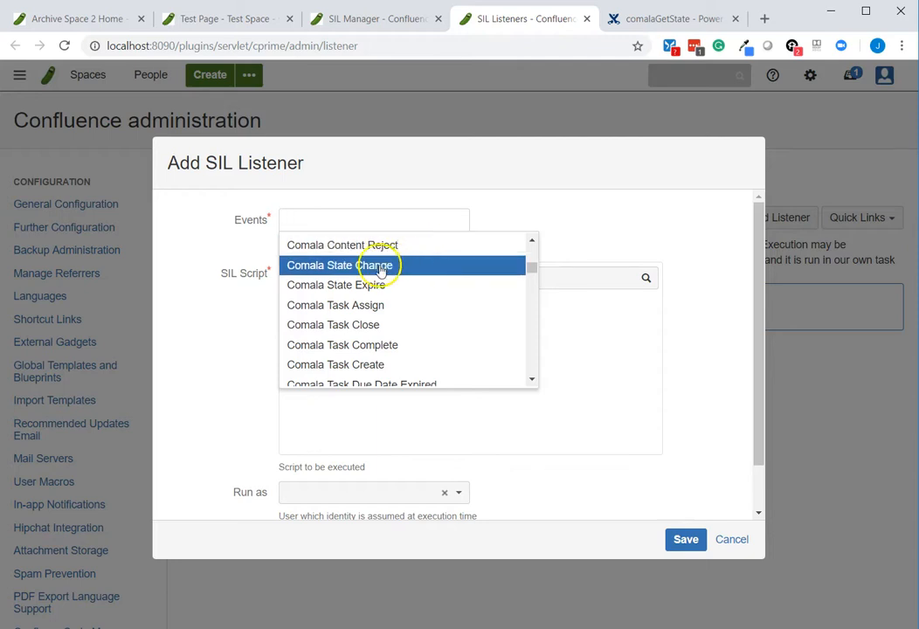
click(340, 264)
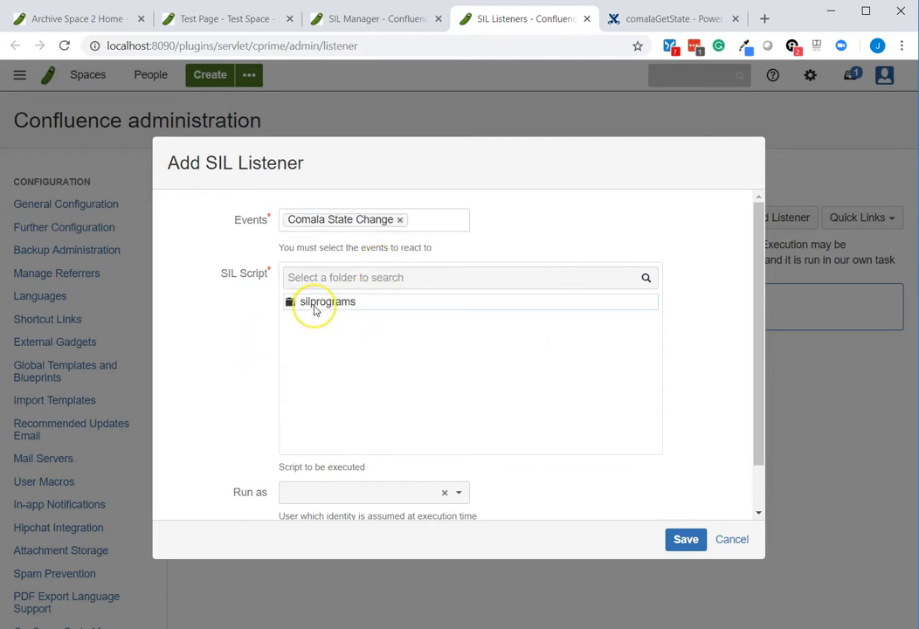
click(327, 302)
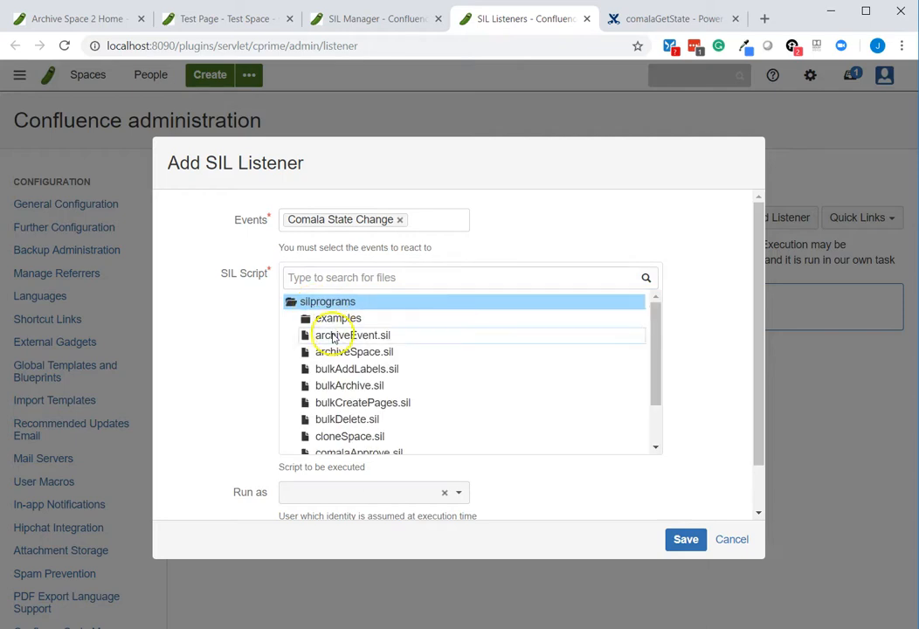
click(354, 335)
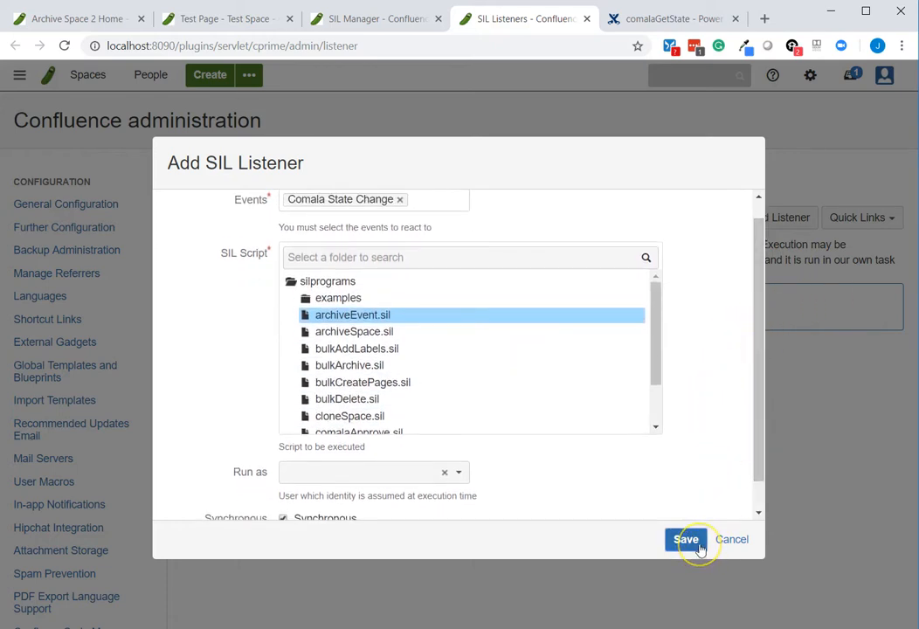
click(686, 539)
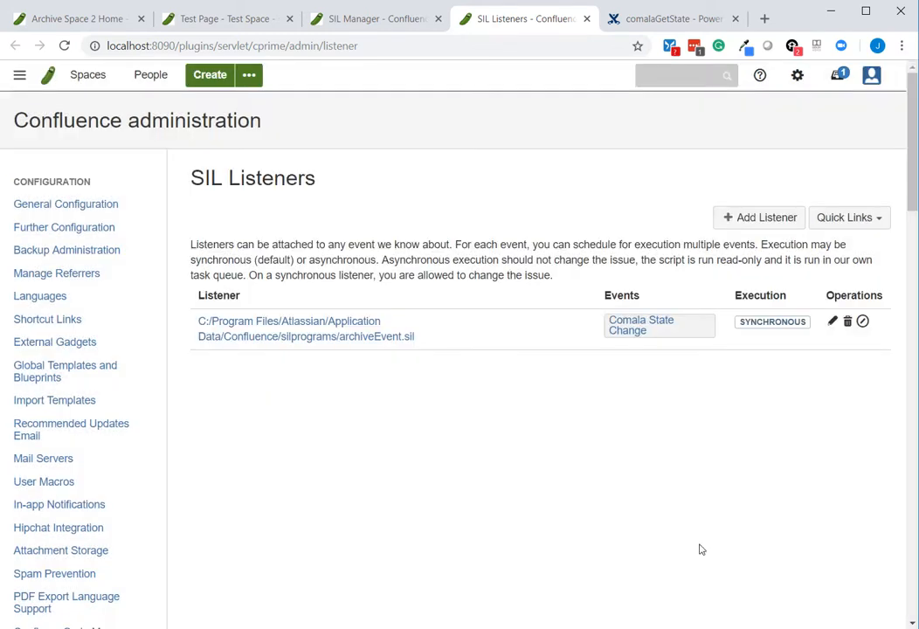
mouse_move(636, 354)
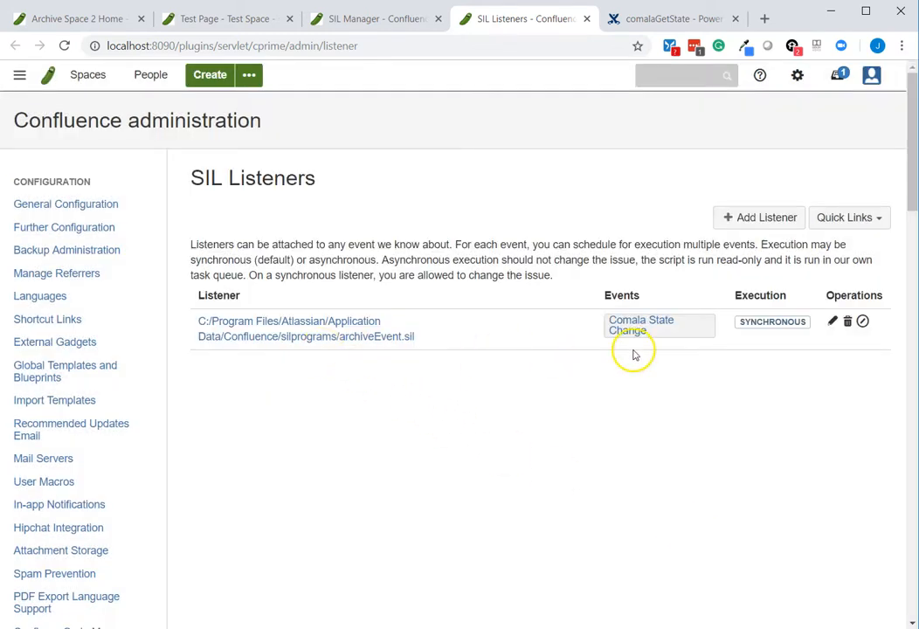
mouse_move(647, 359)
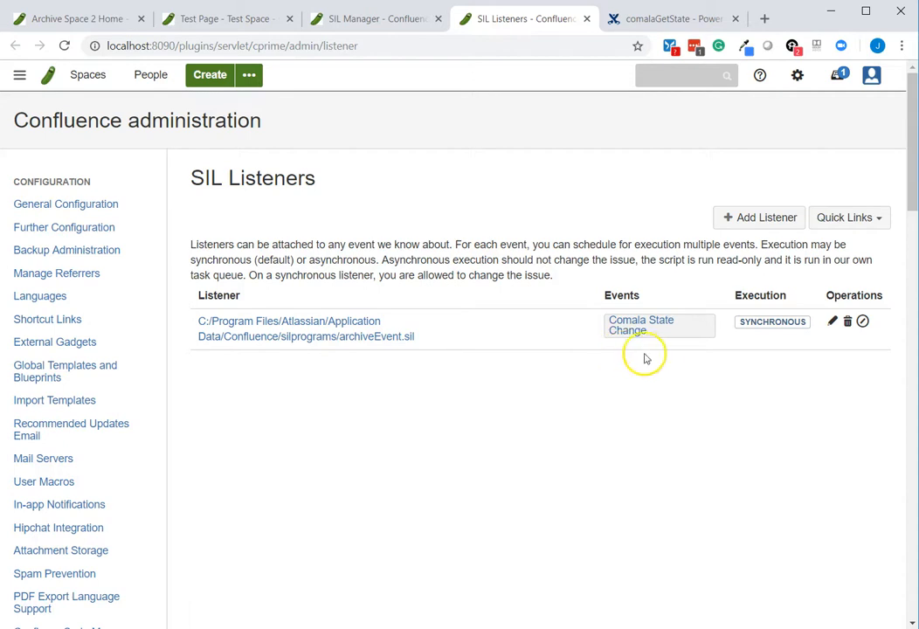
mouse_move(196, 18)
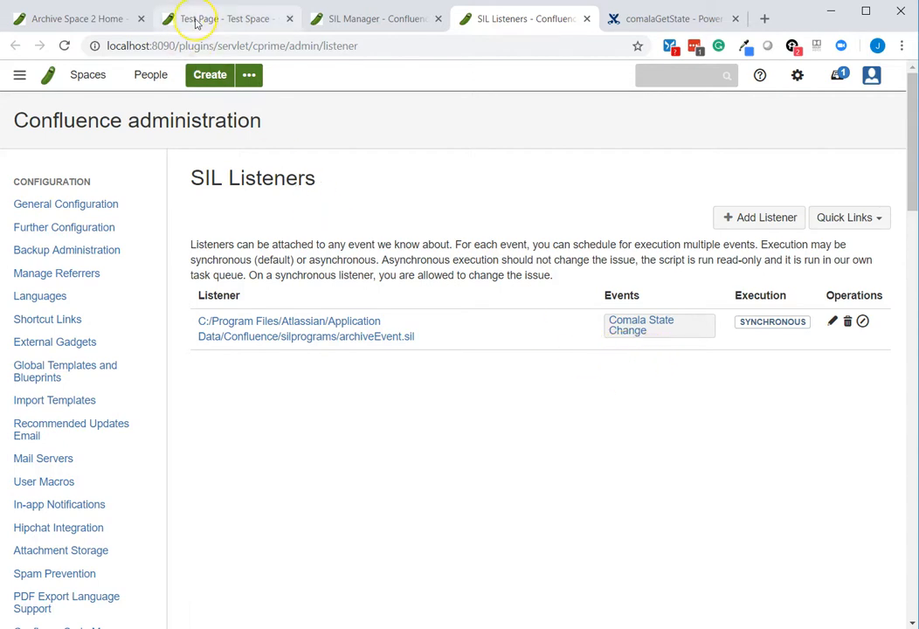
click(225, 19)
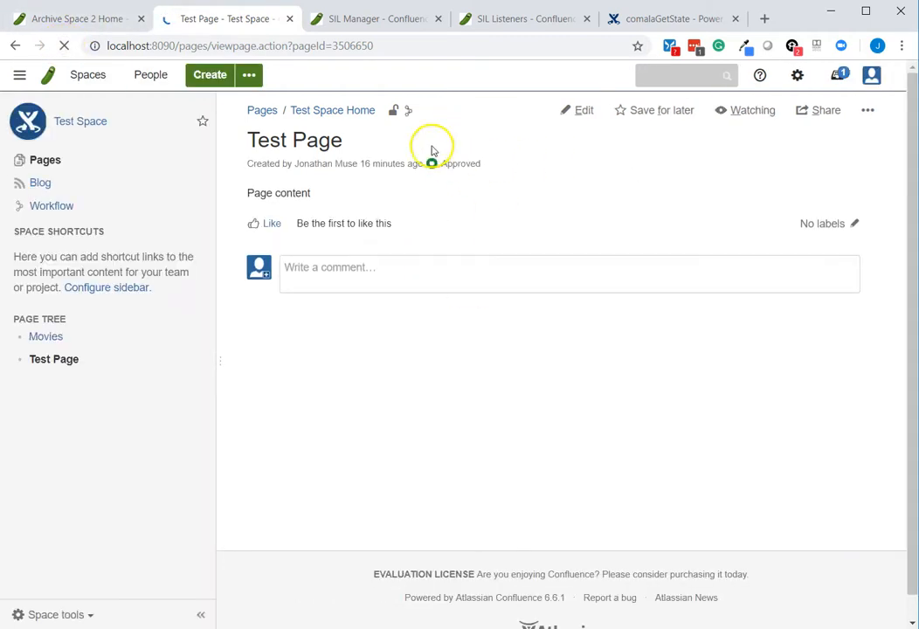
Submit the Approved-to-Archive transition on Test Page and close the popup
click(460, 164)
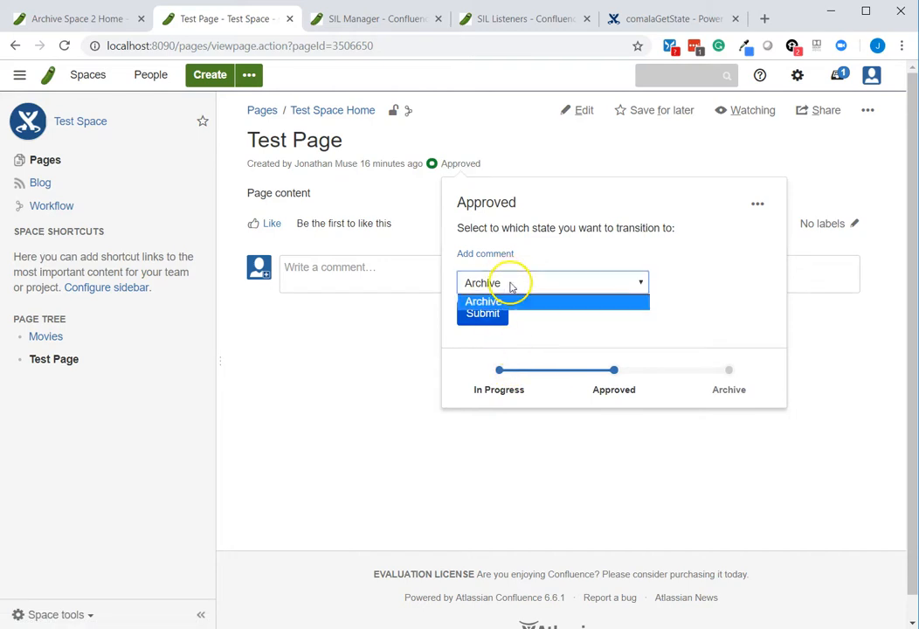
click(482, 300)
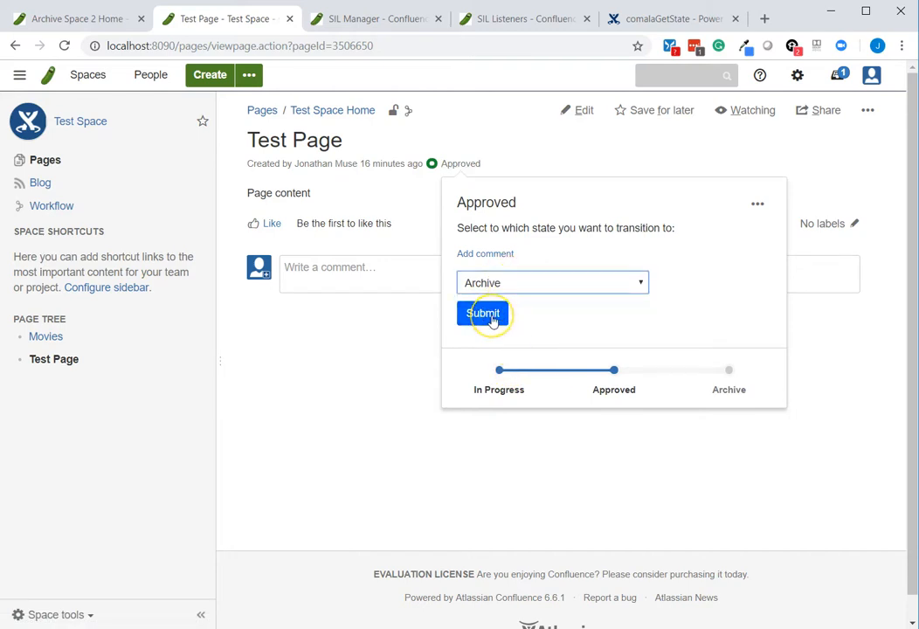
click(483, 313)
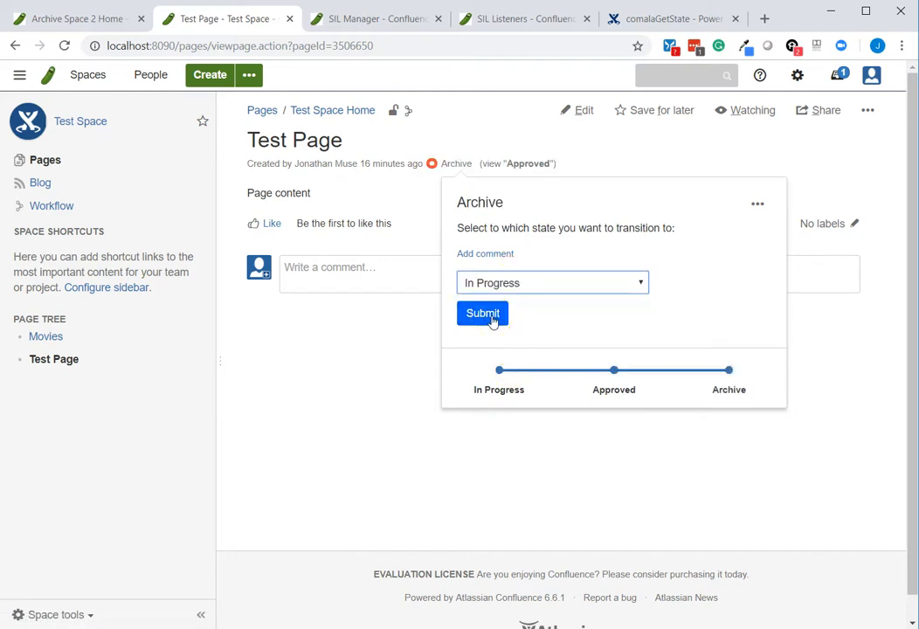
click(482, 313)
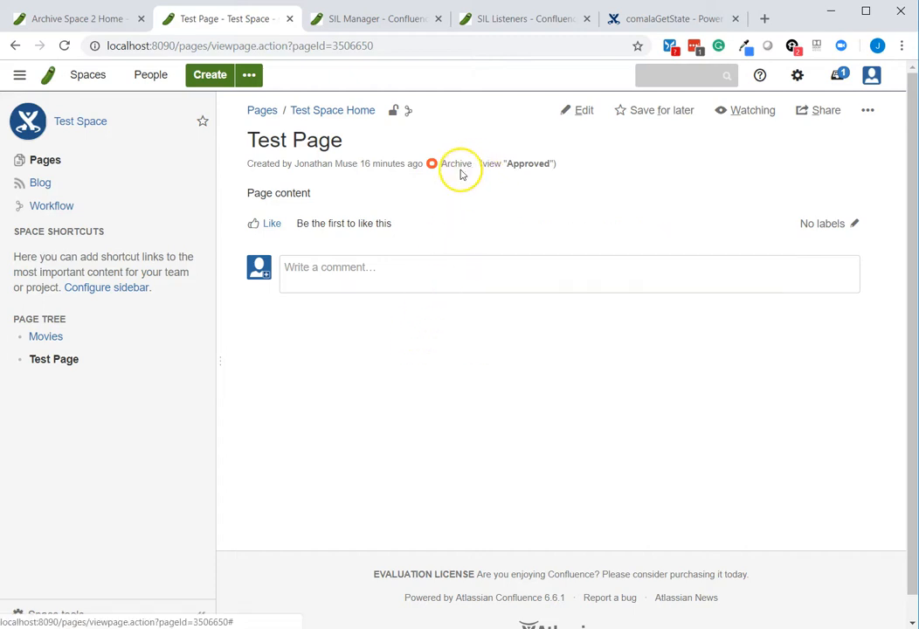
Refresh Test Page and highlight its 'Moving page to archive space' comment
click(456, 163)
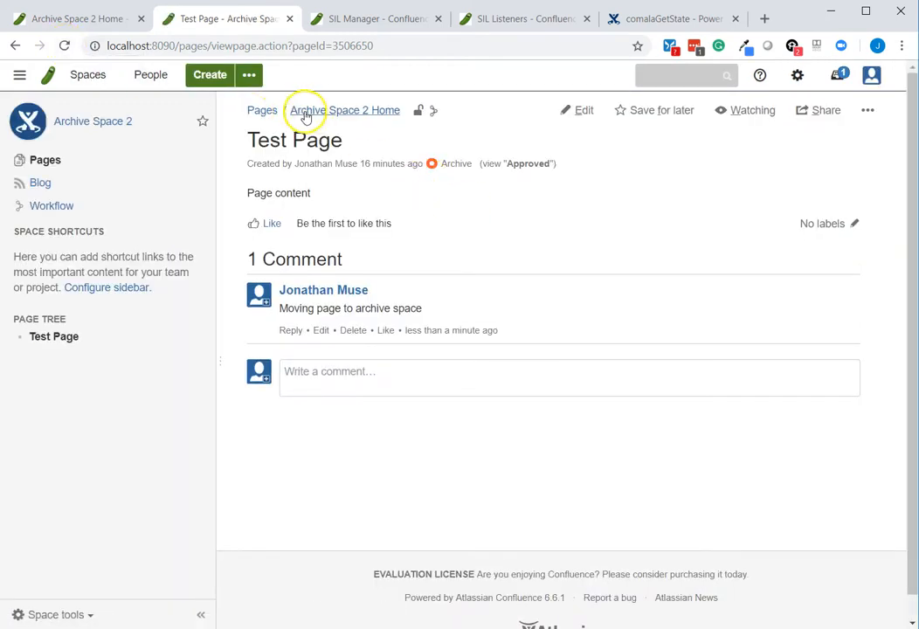
mouse_move(385, 110)
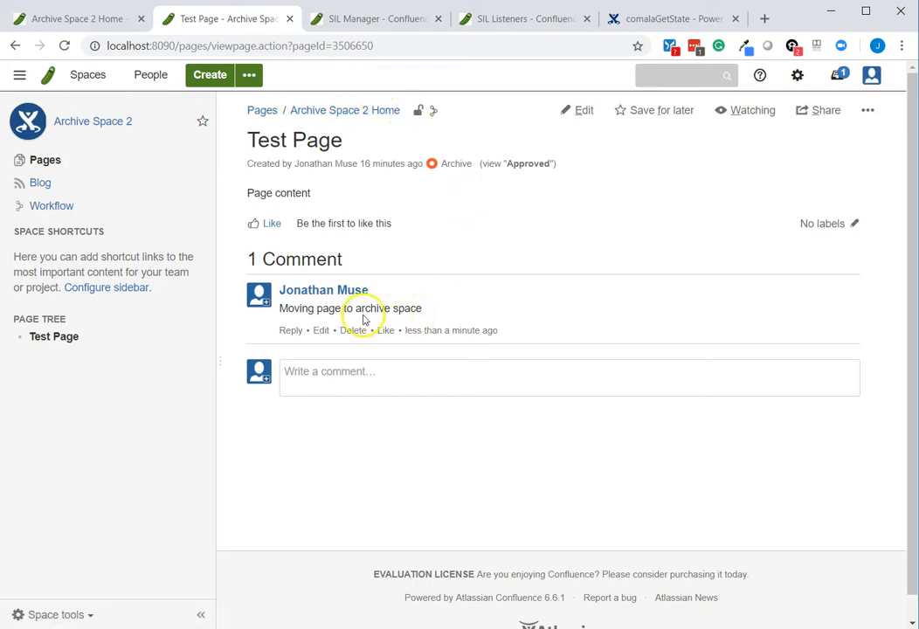
triple_click(350, 308)
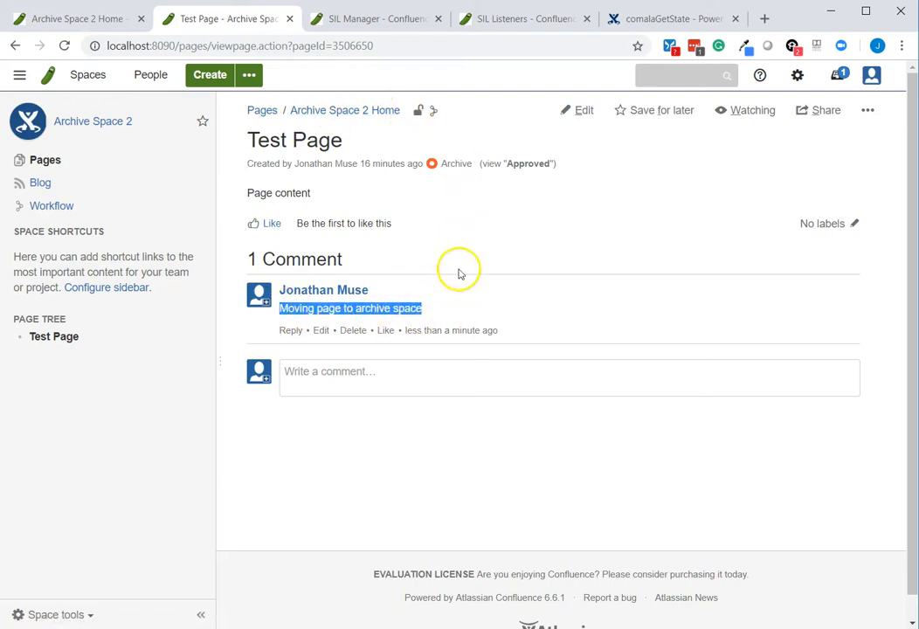
mouse_move(486, 274)
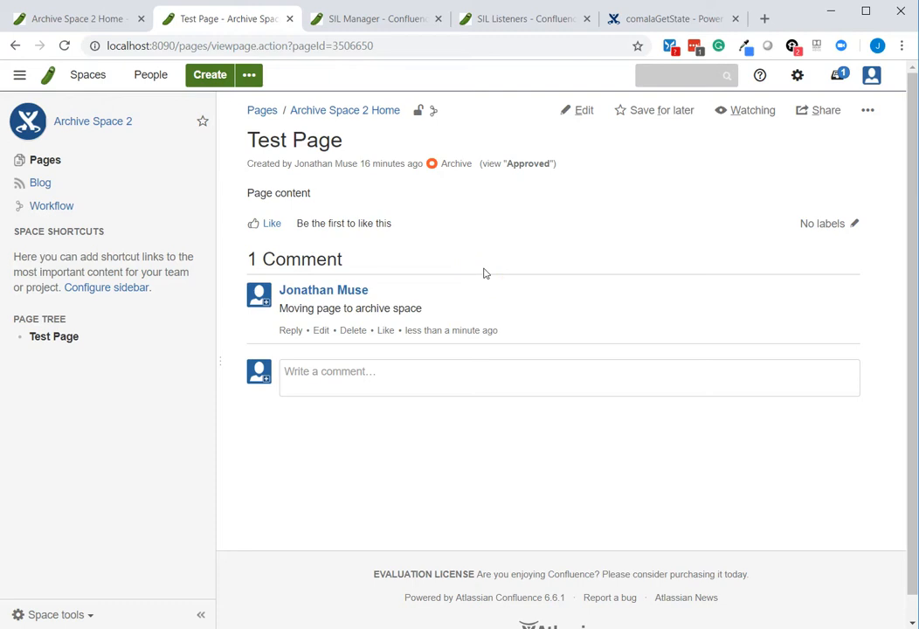
mouse_move(490, 238)
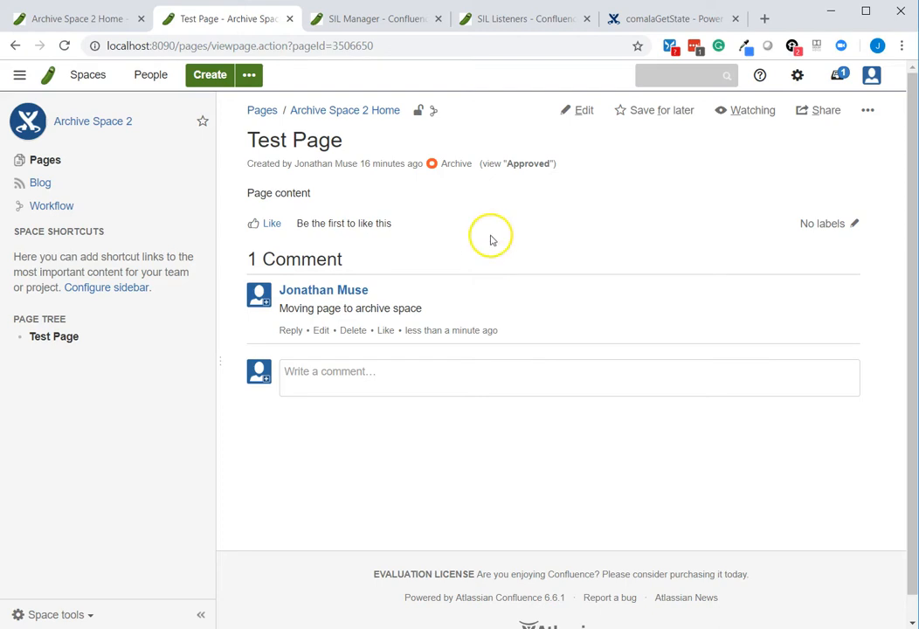
mouse_move(496, 257)
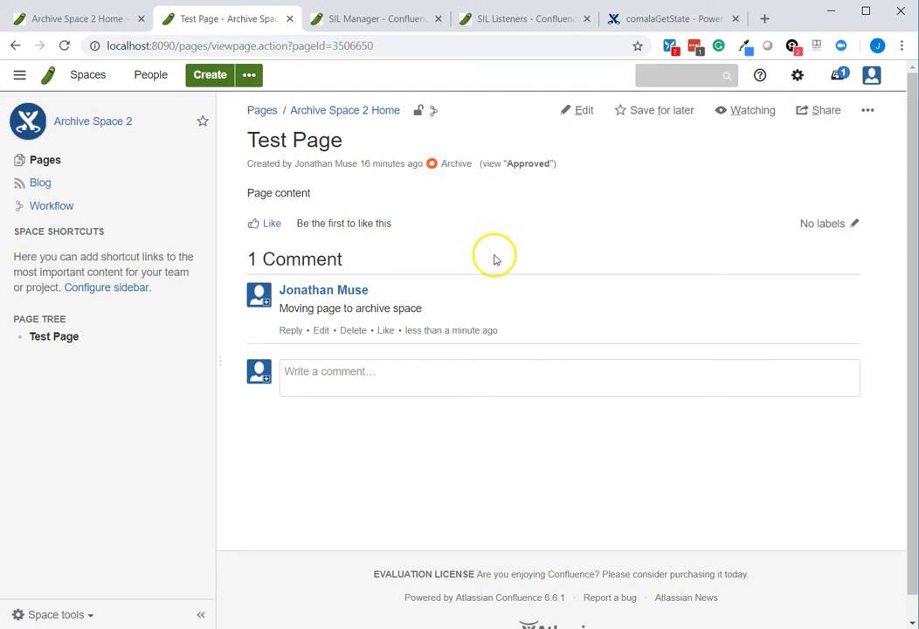
mouse_move(550, 326)
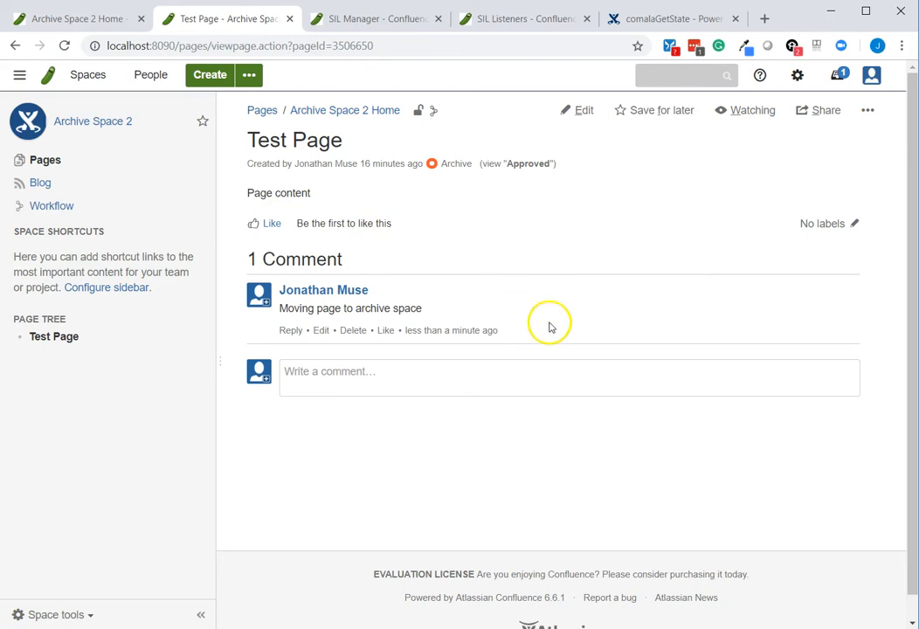
mouse_move(160, 542)
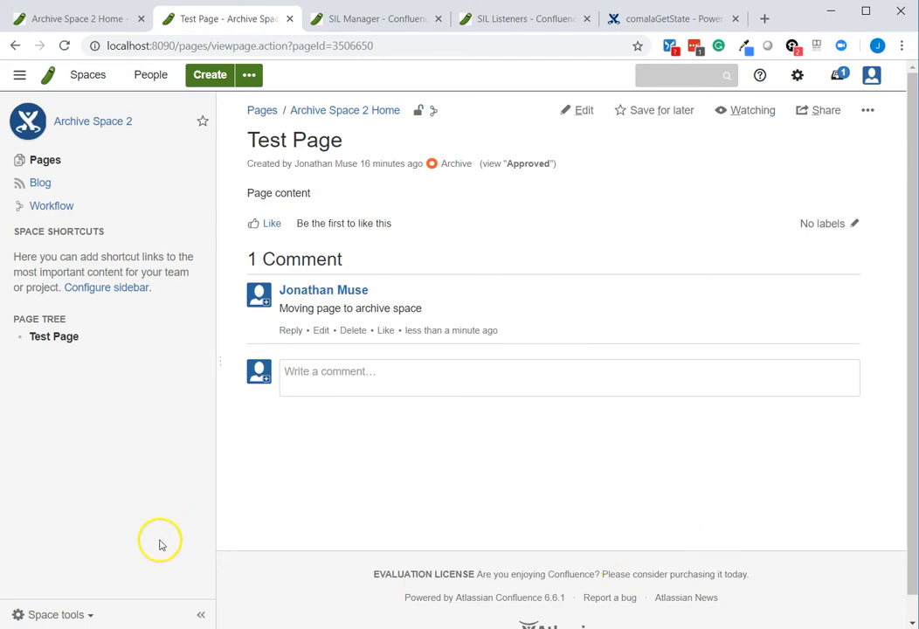